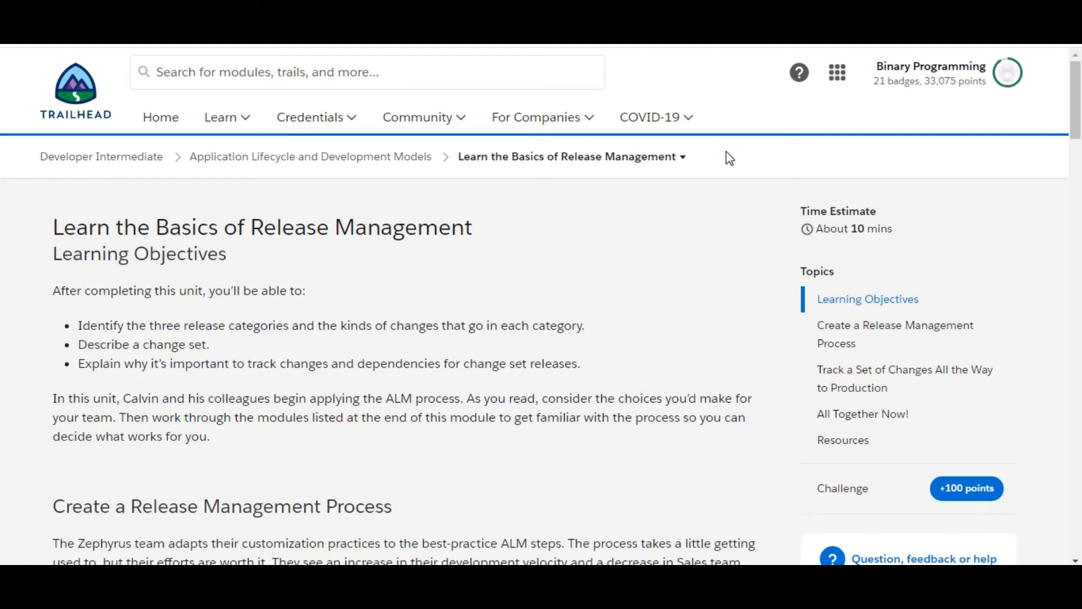
{"action": "mouse_move", "coordinate": [383, 278]}
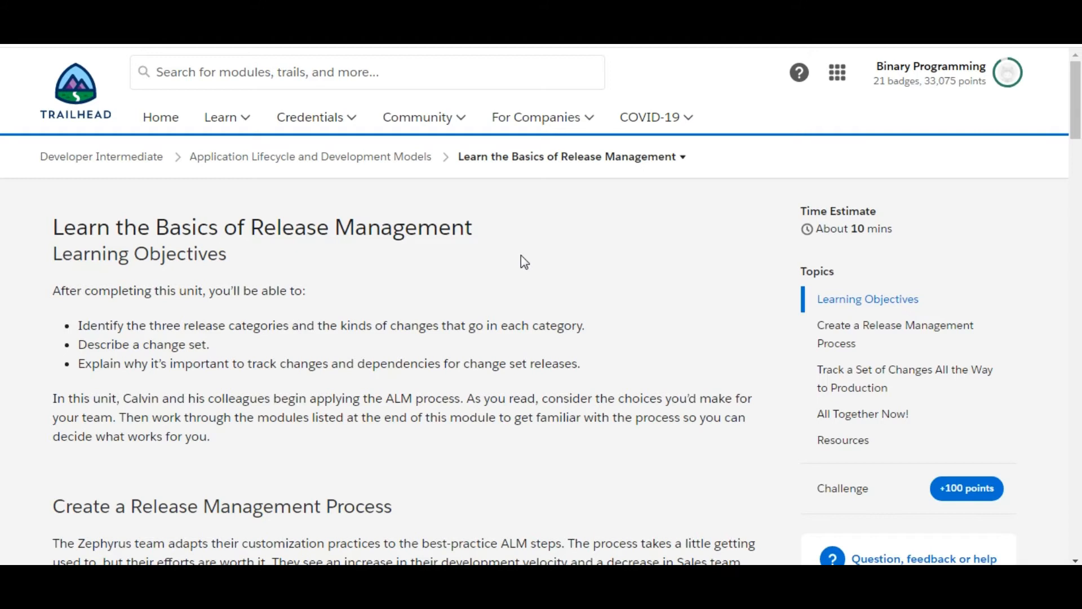
Answer 'What is a change set?' with C: a build of metadata changes deployed together
{"action": "scroll", "scroll_direction": "down", "scroll_amount": 3}
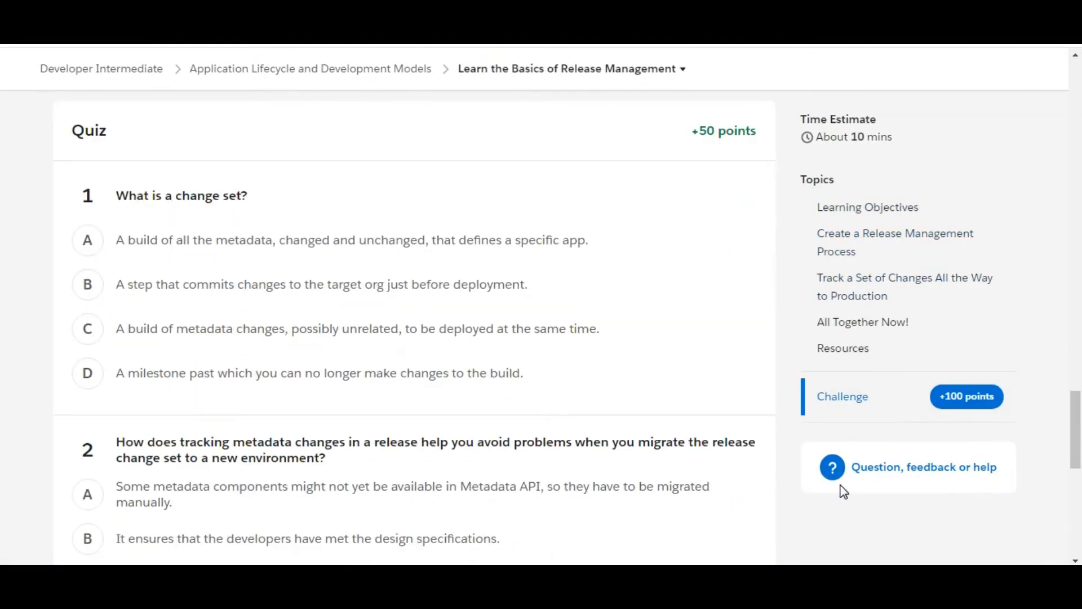
{"action": "mouse_move", "coordinate": [822, 516]}
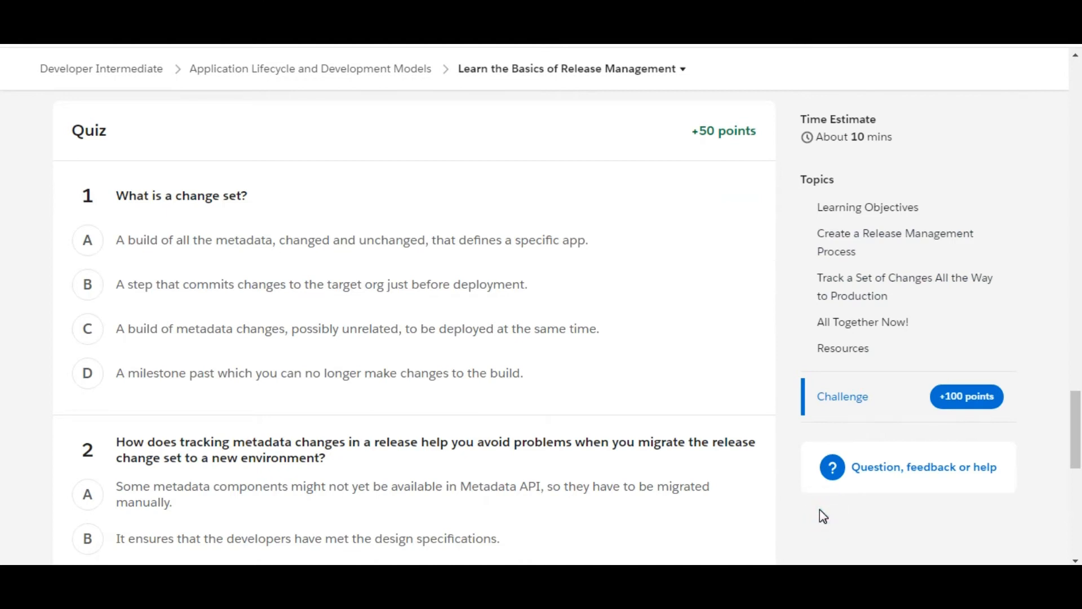
{"action": "left_click", "coordinate": [88, 494]}
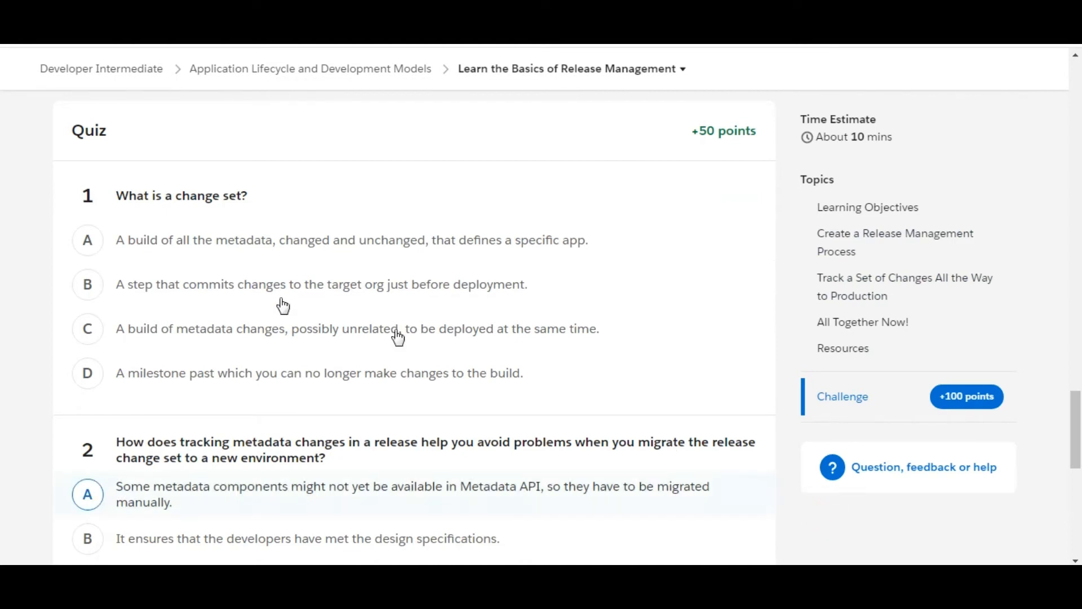
{"action": "left_click", "coordinate": [88, 239]}
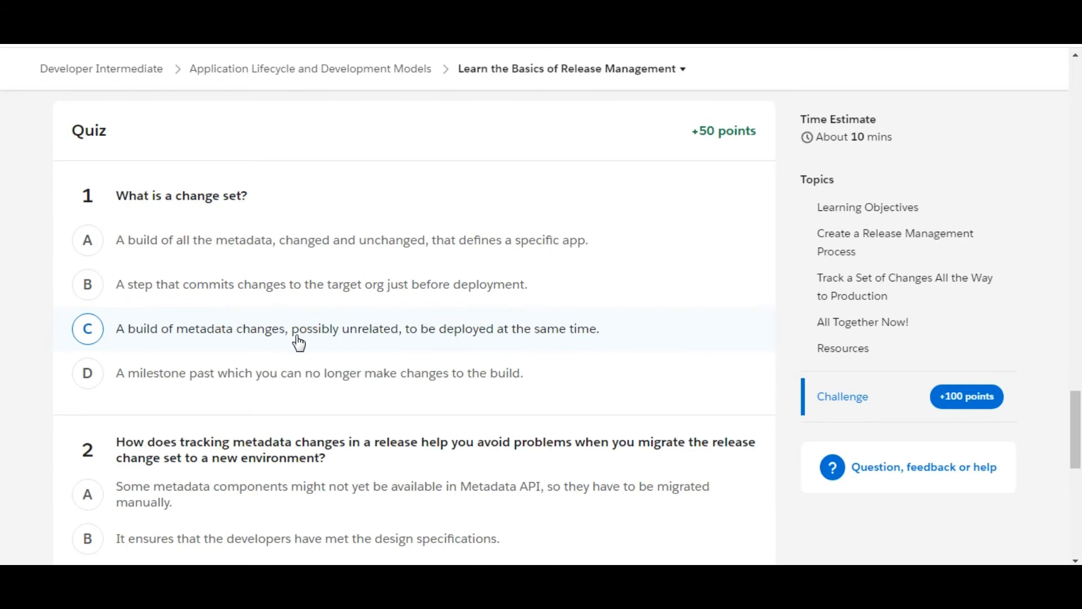
{"action": "left_click", "coordinate": [88, 329]}
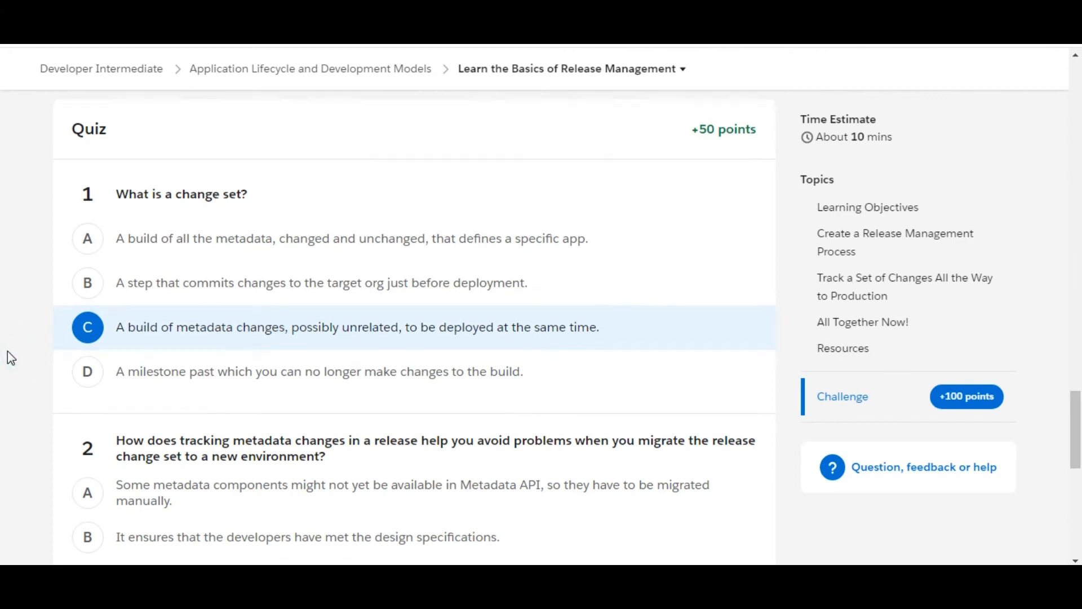
{"action": "scroll", "scroll_direction": "down", "scroll_amount": 3}
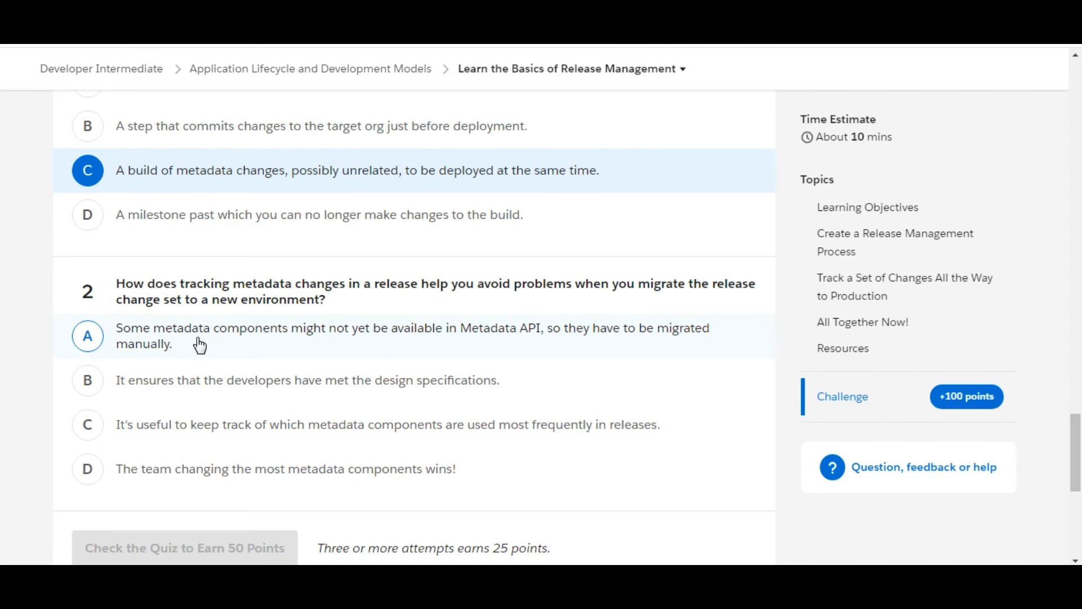
Pick answer A for question 2 and check the quiz to earn 50 points
{"action": "left_click", "coordinate": [88, 336]}
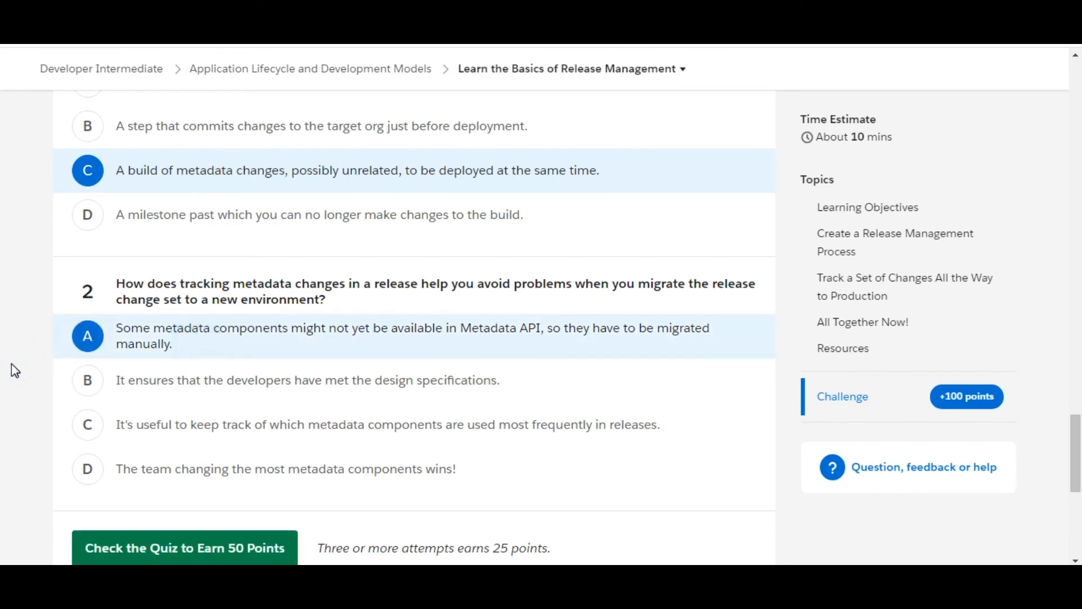
{"action": "left_click", "coordinate": [184, 517]}
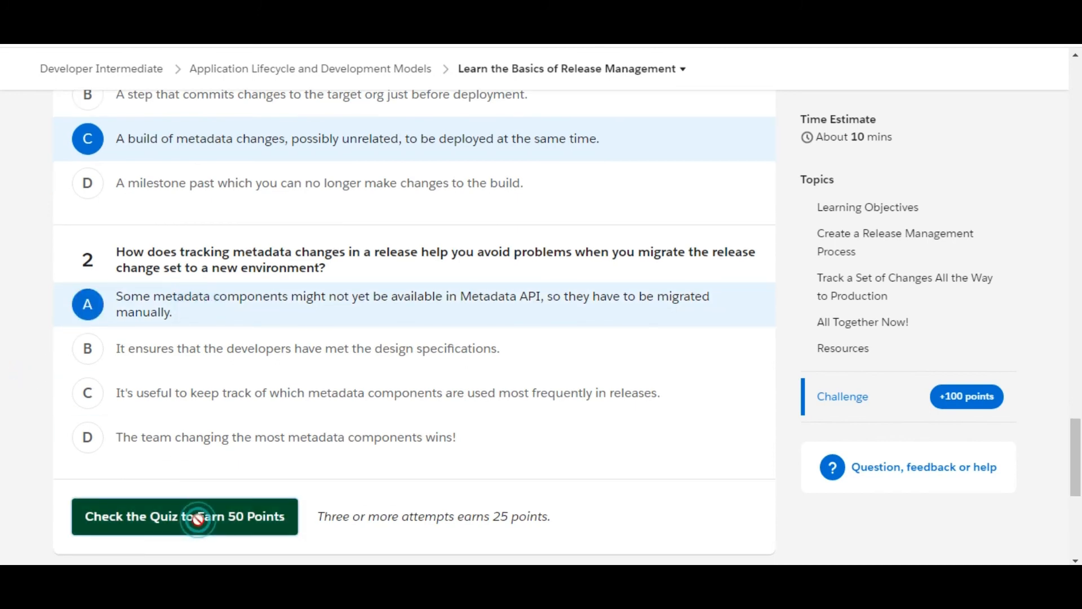
{"action": "left_click", "coordinate": [184, 516]}
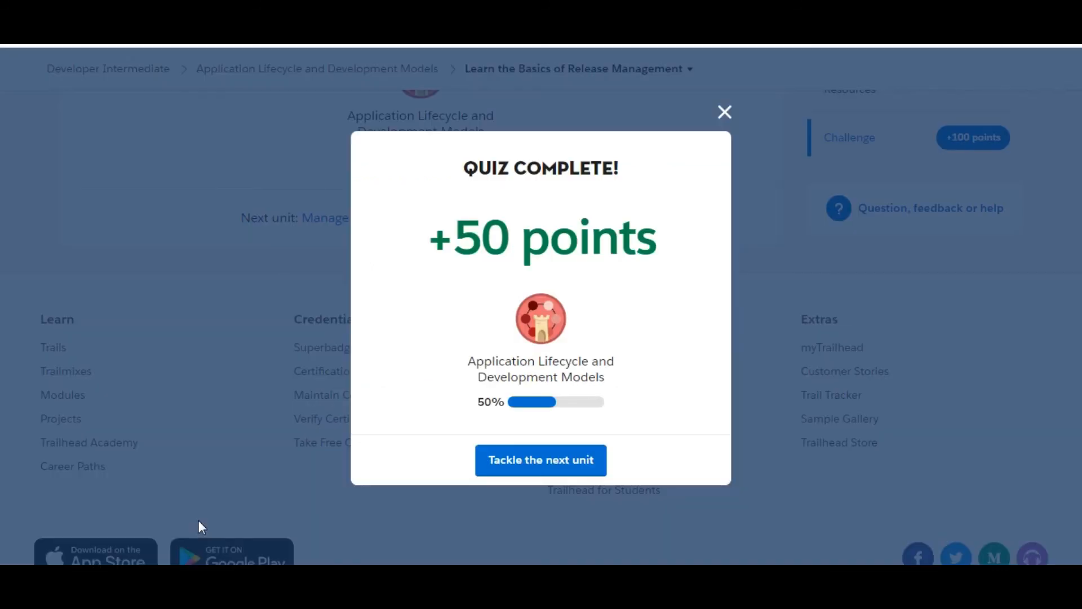